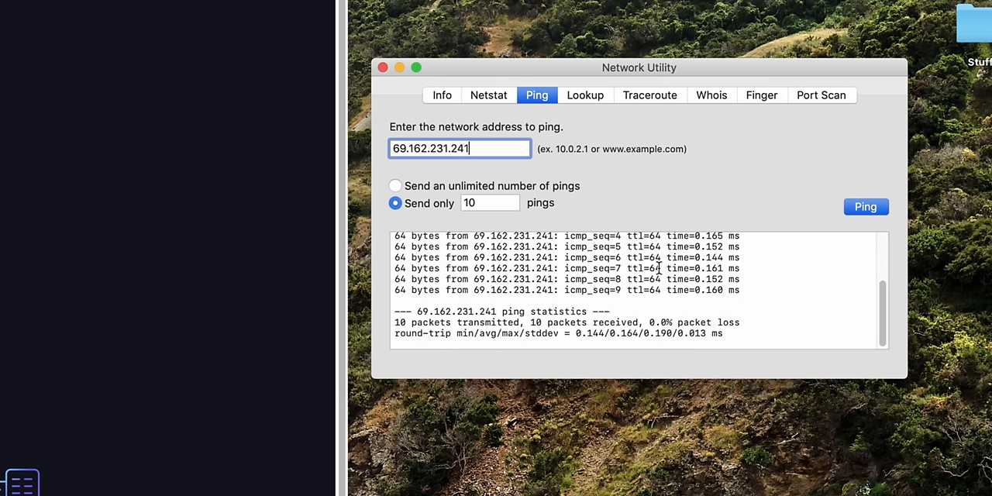
pyautogui.doubleClick(590, 333)
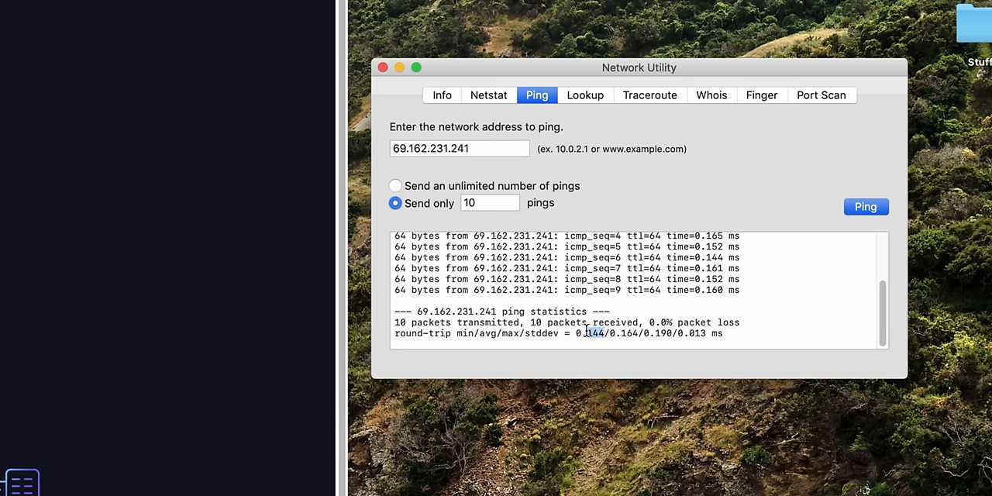